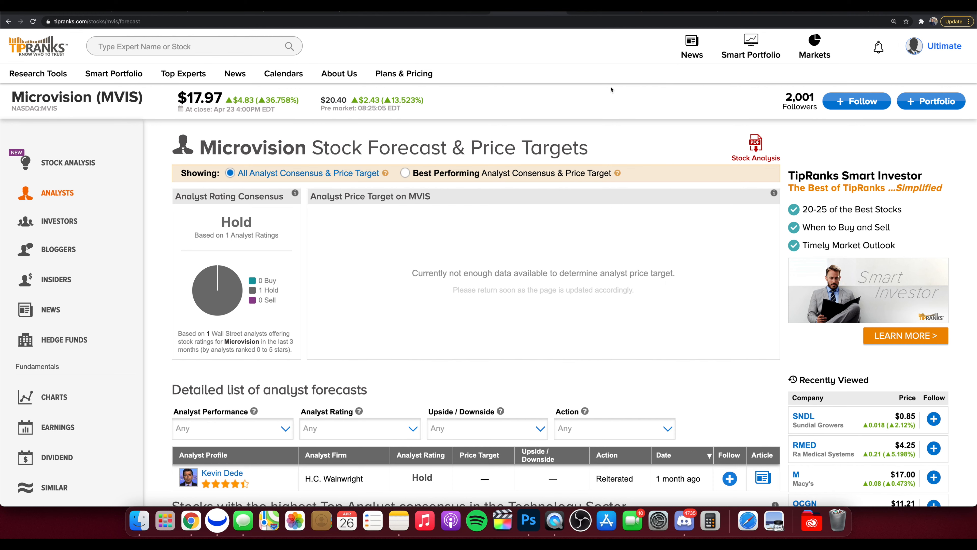
{"action": "mouse_move", "coordinate": [598, 93]}
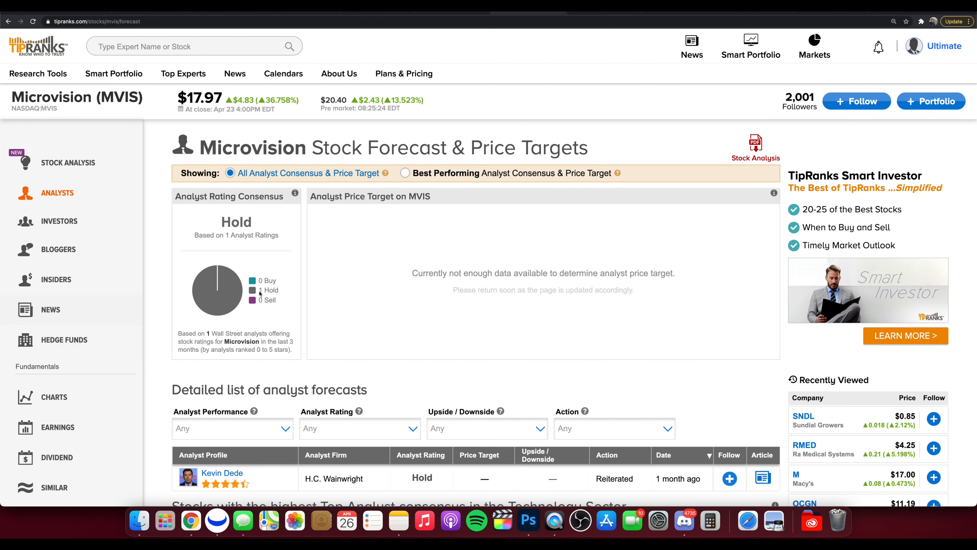
Review the Finviz MVIS daily chart and scroll through its fundamentals statistics table.
{"action": "scroll", "scroll_direction": "down", "scroll_amount": 3}
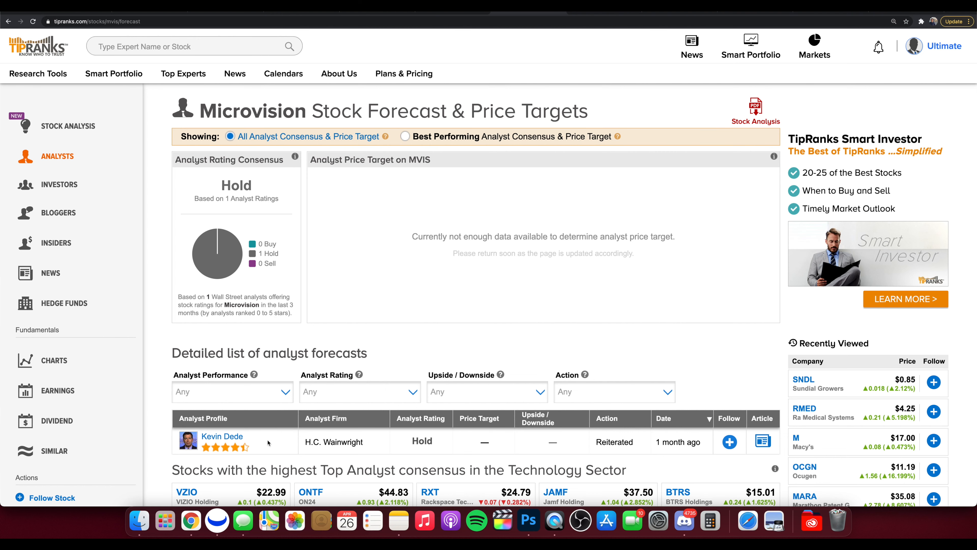
{"action": "mouse_move", "coordinate": [664, 218]}
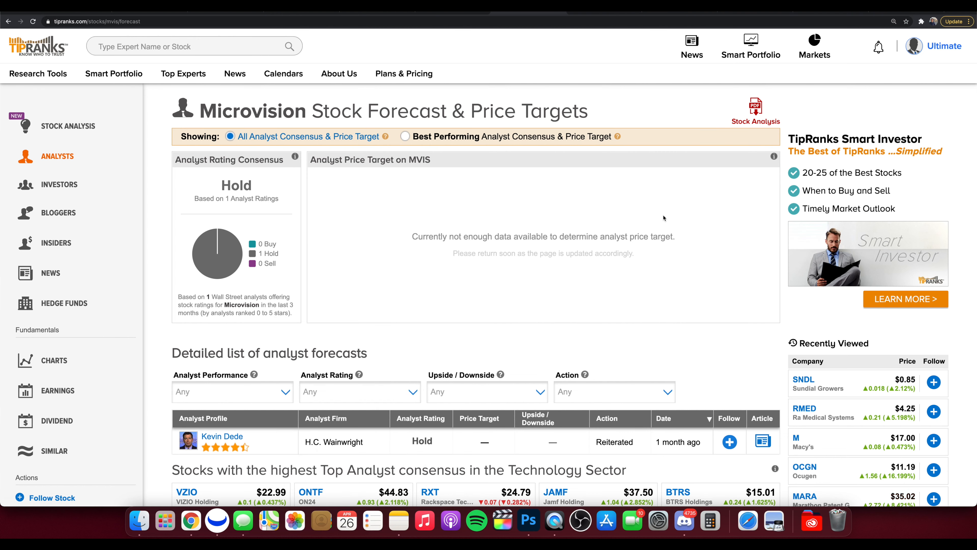
{"action": "mouse_move", "coordinate": [654, 184]}
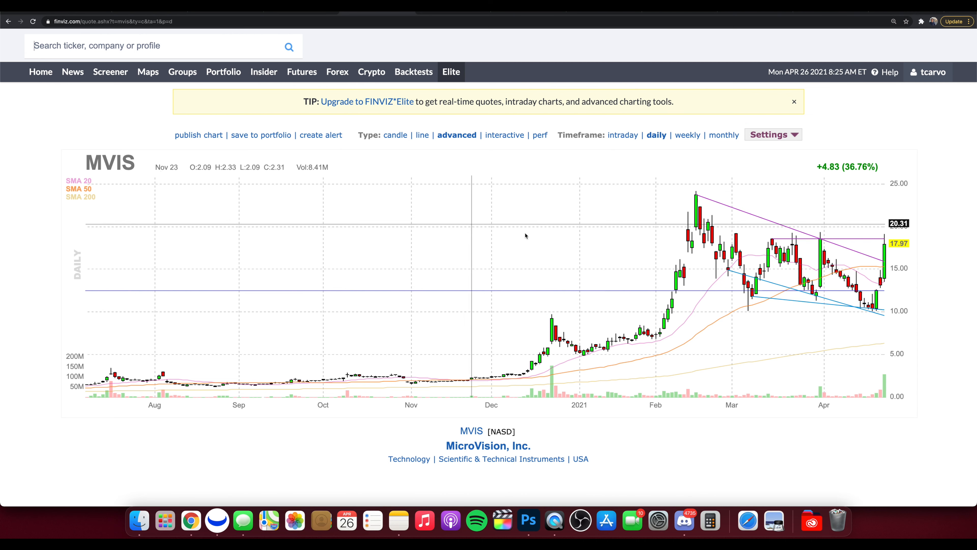
{"action": "scroll", "scroll_direction": "down", "scroll_amount": 3}
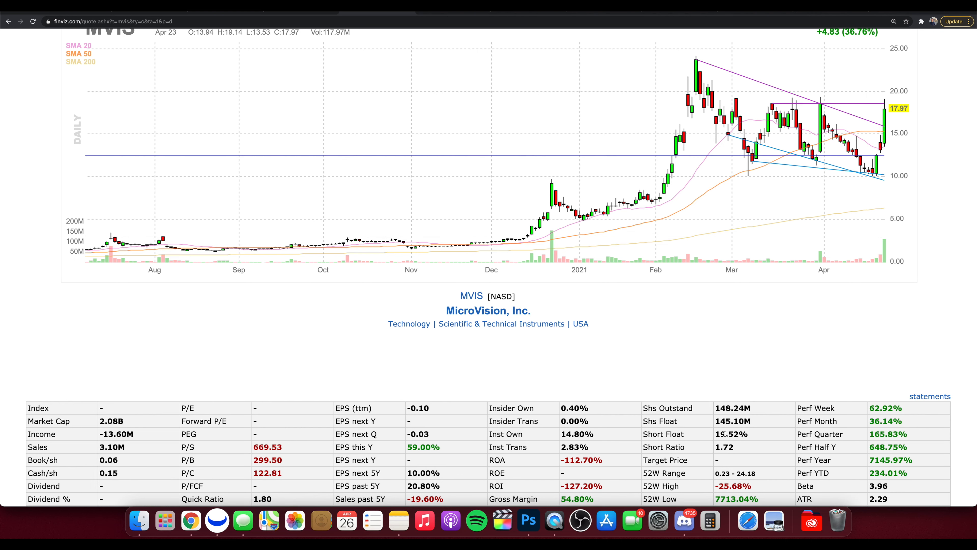
{"action": "double_click", "coordinate": [731, 434]}
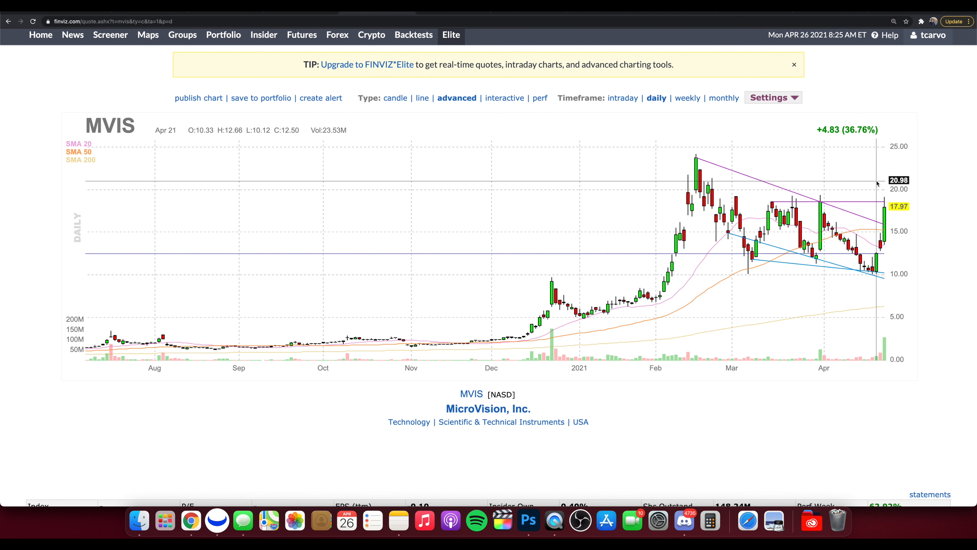
{"action": "mouse_move", "coordinate": [875, 263]}
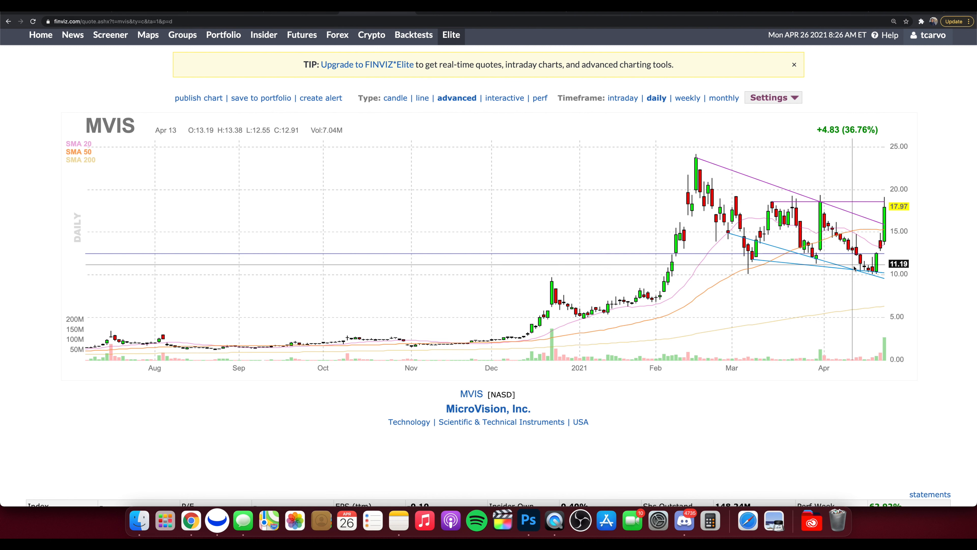
{"action": "mouse_move", "coordinate": [684, 160]}
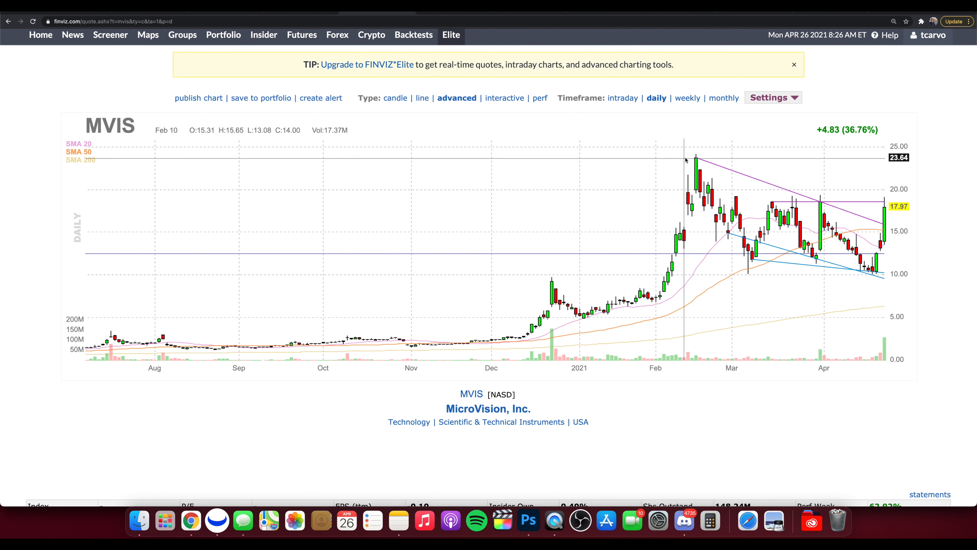
{"action": "mouse_move", "coordinate": [708, 156]}
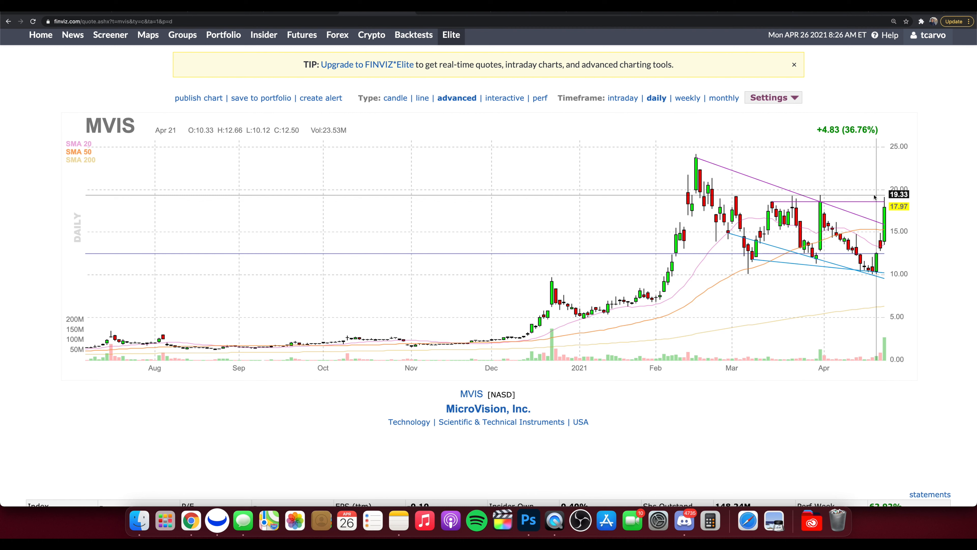
{"action": "scroll", "scroll_direction": "down", "scroll_amount": 3}
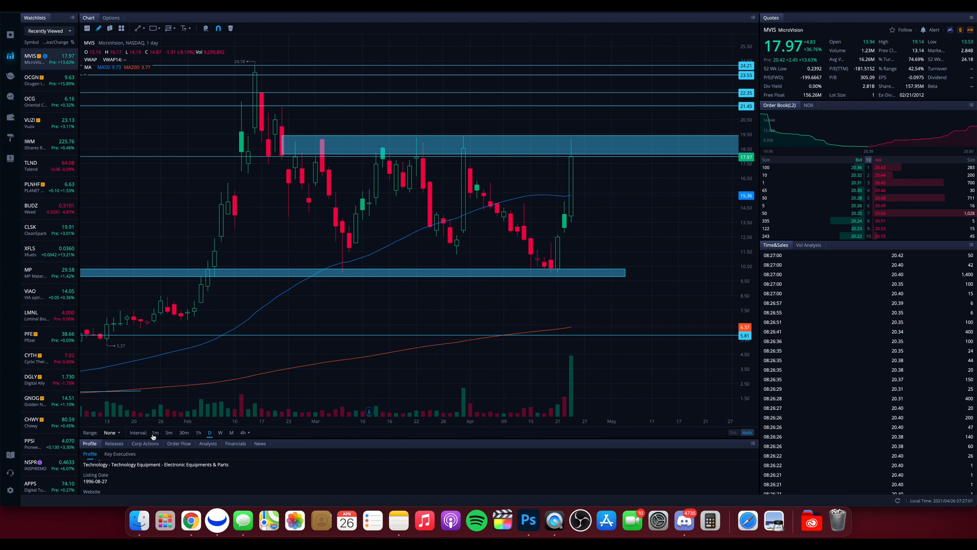
Switch the MVIS chart to 1-minute, then 5-minute intraday candles around the shaded zones.
{"action": "left_click", "coordinate": [155, 433]}
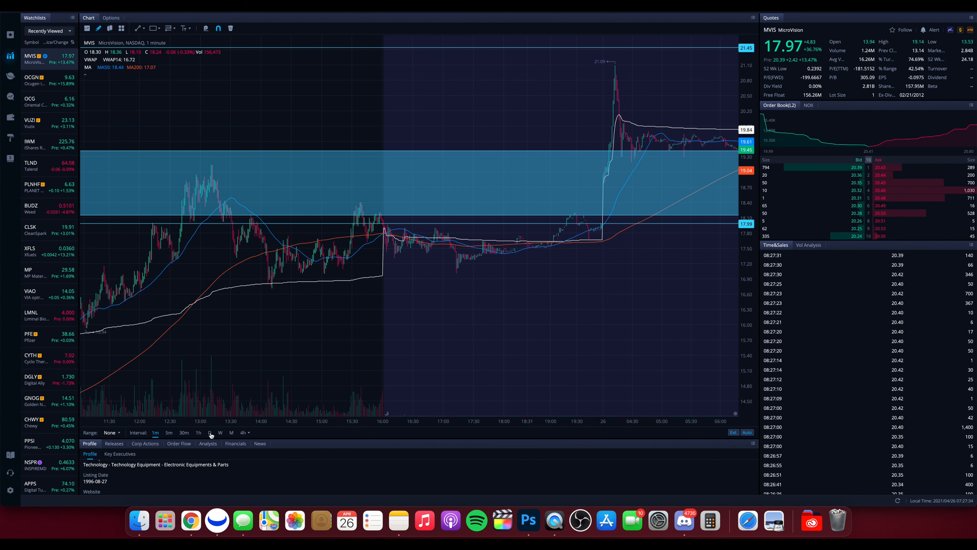
{"action": "left_click", "coordinate": [209, 433]}
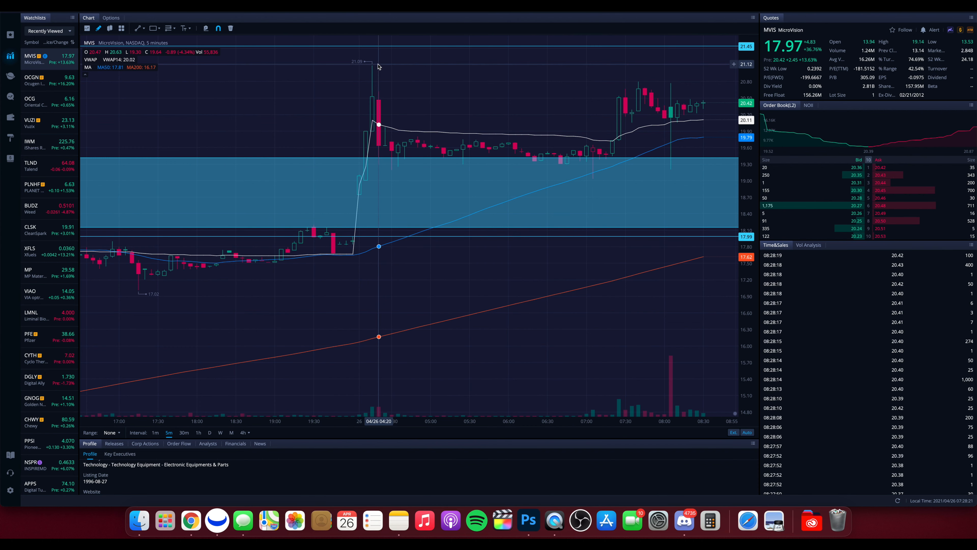
{"action": "mouse_move", "coordinate": [372, 69]}
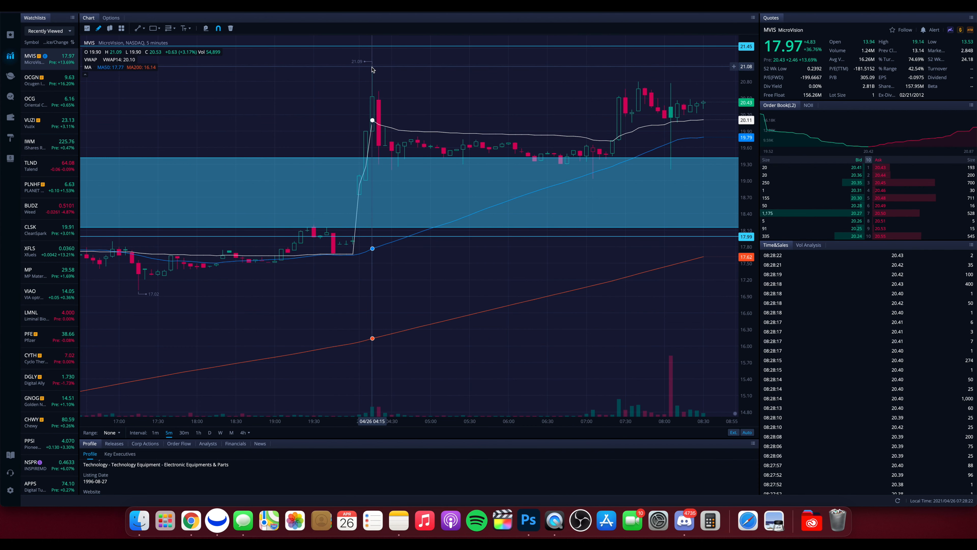
{"action": "mouse_move", "coordinate": [383, 151]}
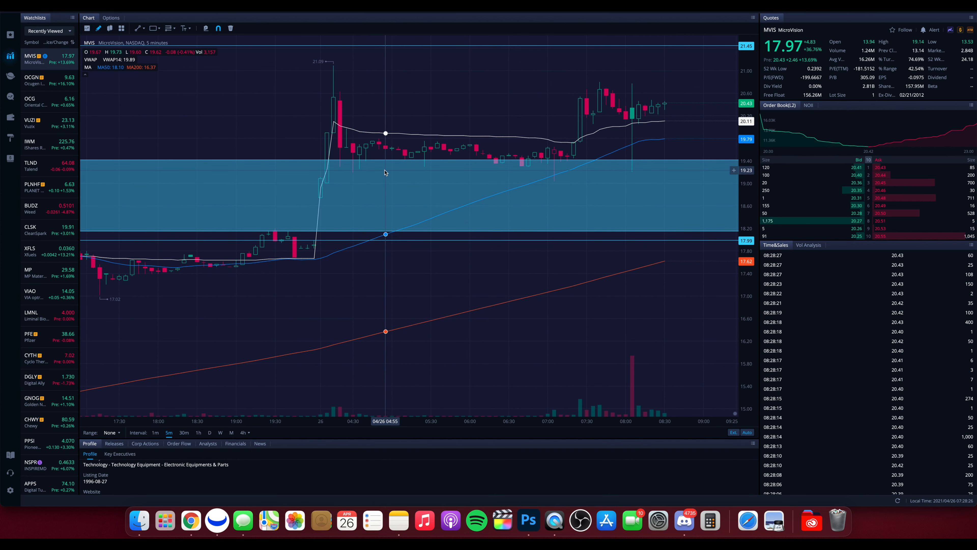
{"action": "mouse_move", "coordinate": [443, 169]}
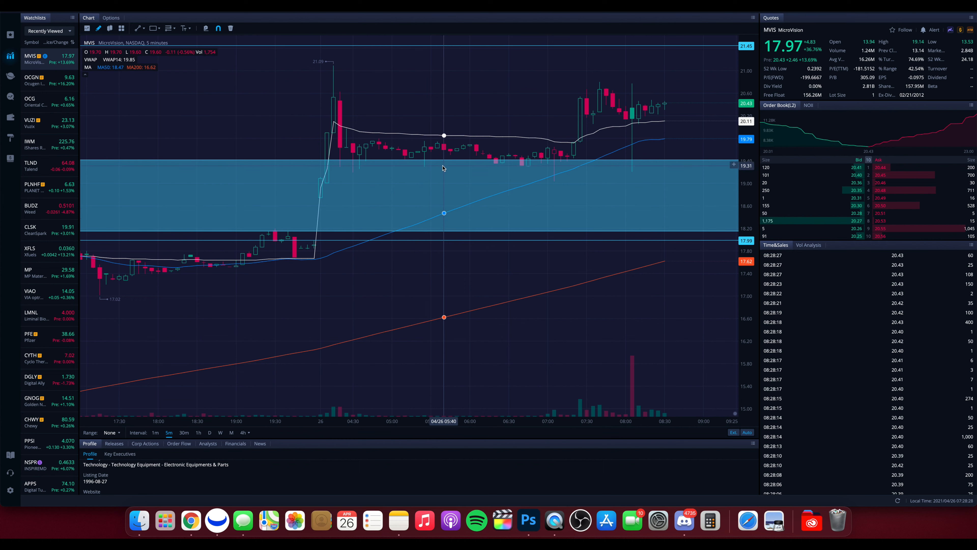
{"action": "mouse_move", "coordinate": [430, 164]}
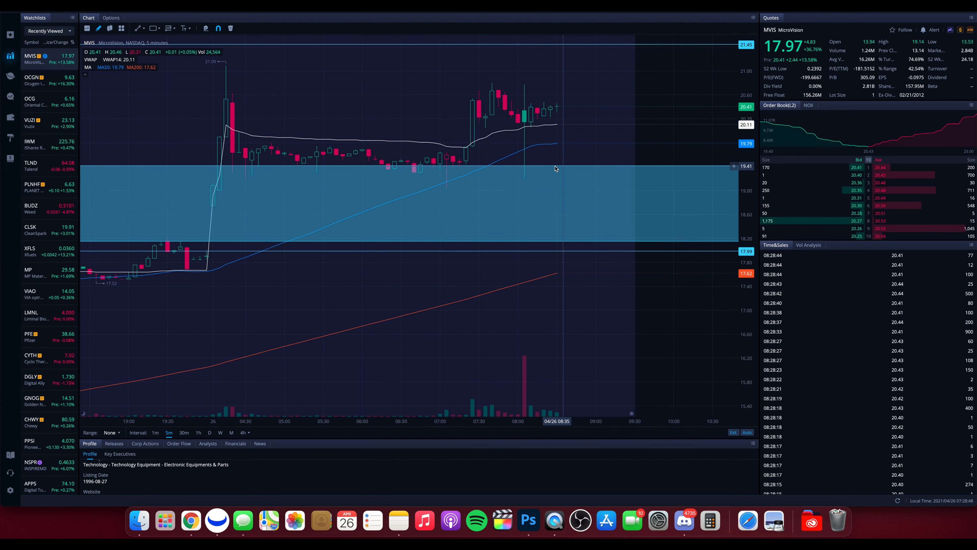
{"action": "mouse_move", "coordinate": [459, 172]}
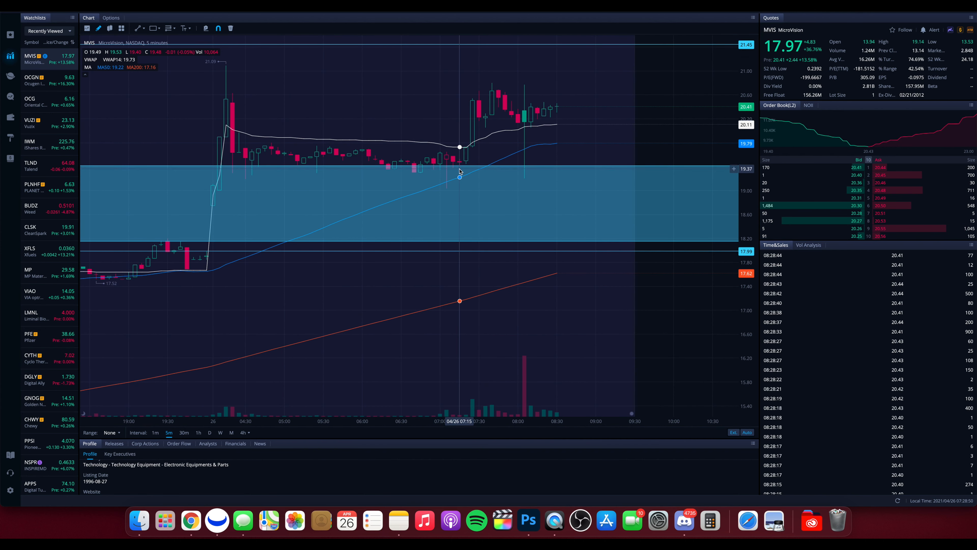
{"action": "mouse_move", "coordinate": [505, 86]}
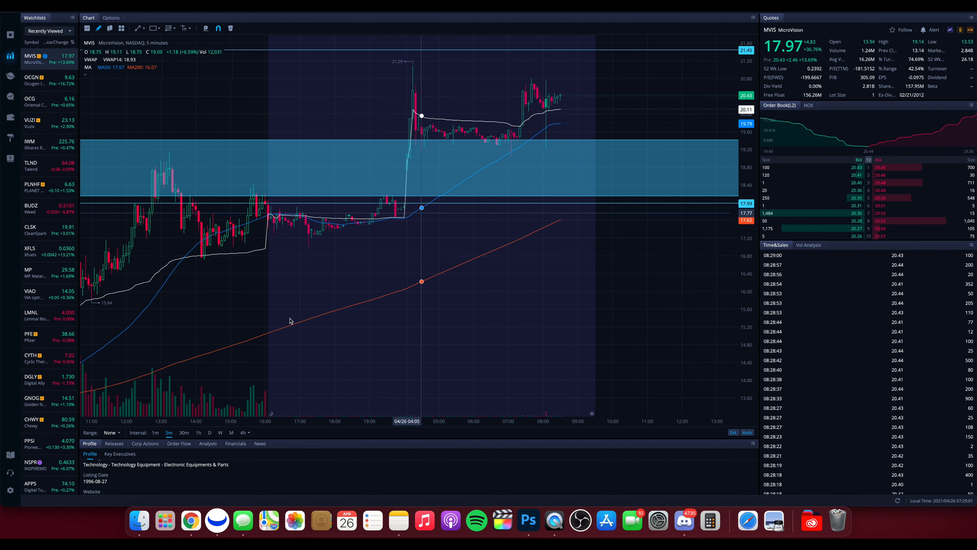
Switch the MVIS chart to 4-hour candles and inspect price against the drawn rectangles.
{"action": "left_click", "coordinate": [244, 433]}
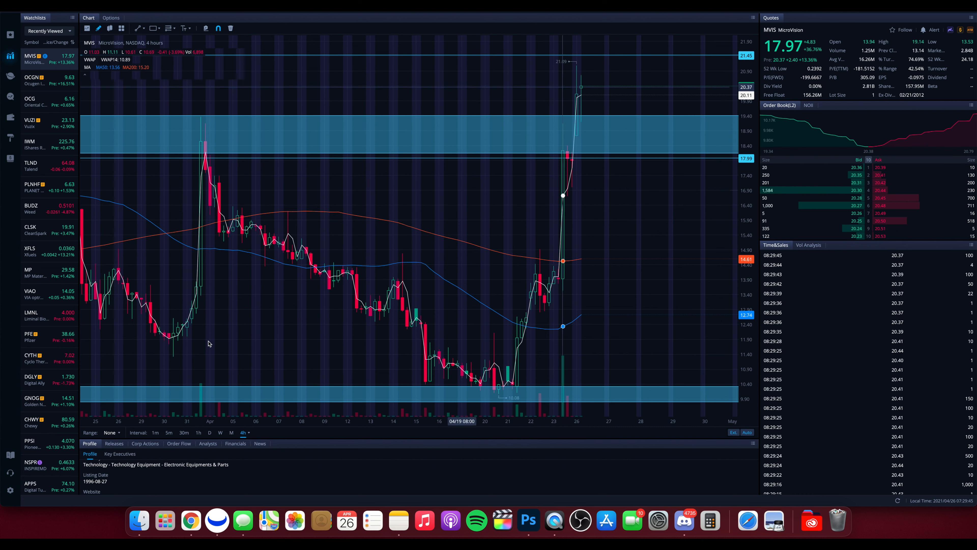
{"action": "left_click", "coordinate": [169, 432]}
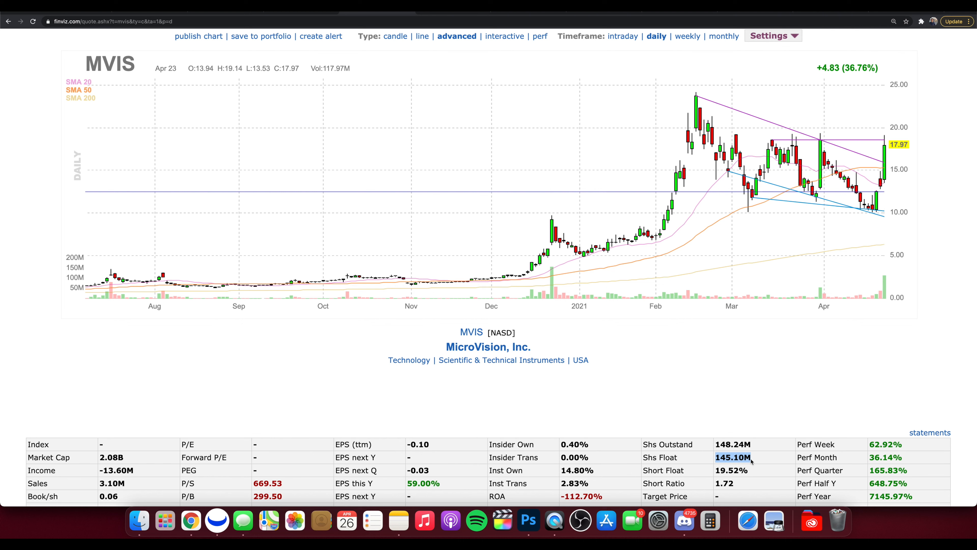
{"action": "mouse_move", "coordinate": [750, 347]}
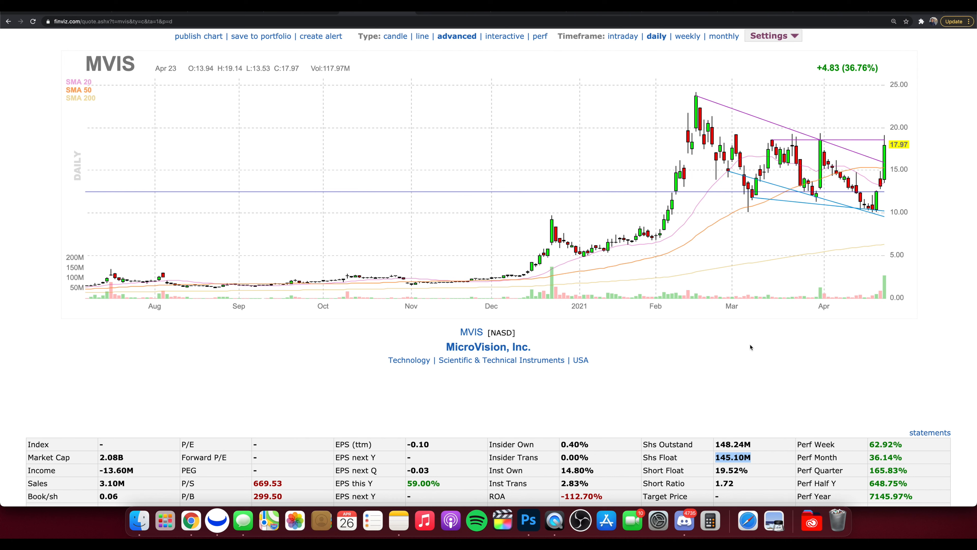